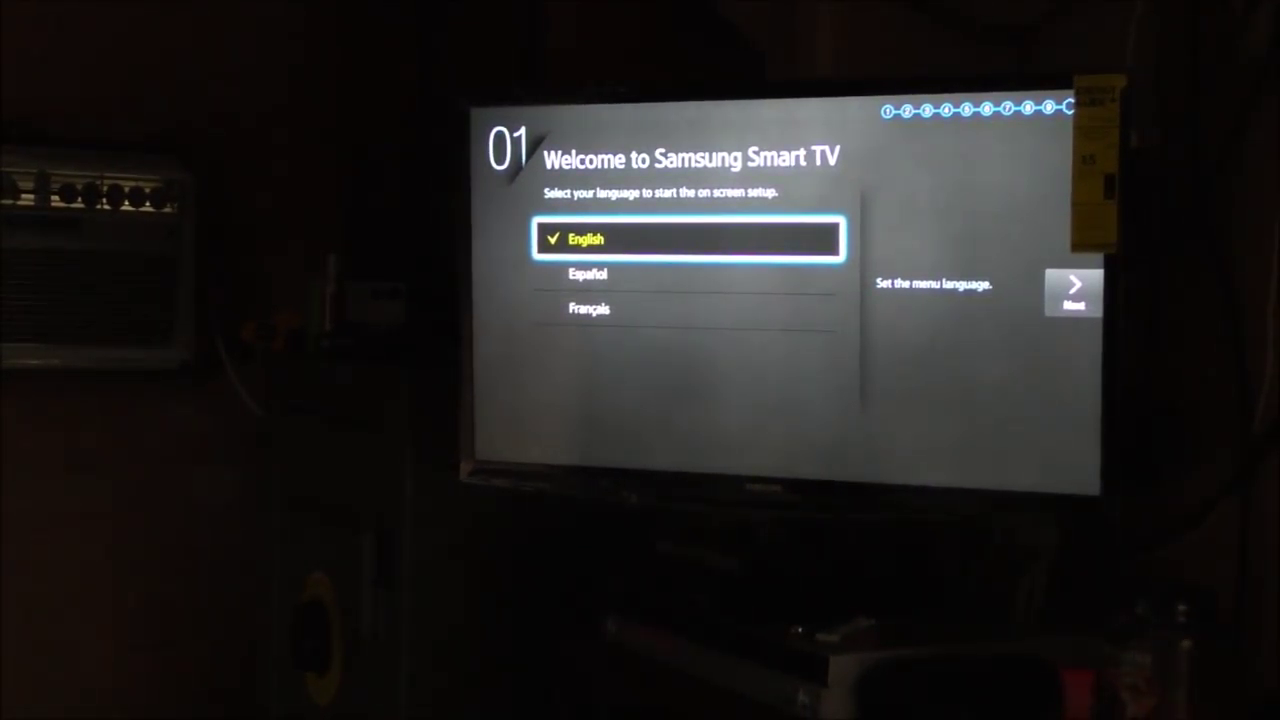
Keep English as the TV menu language and advance past the Welcome screen.
left_click(1071, 290)
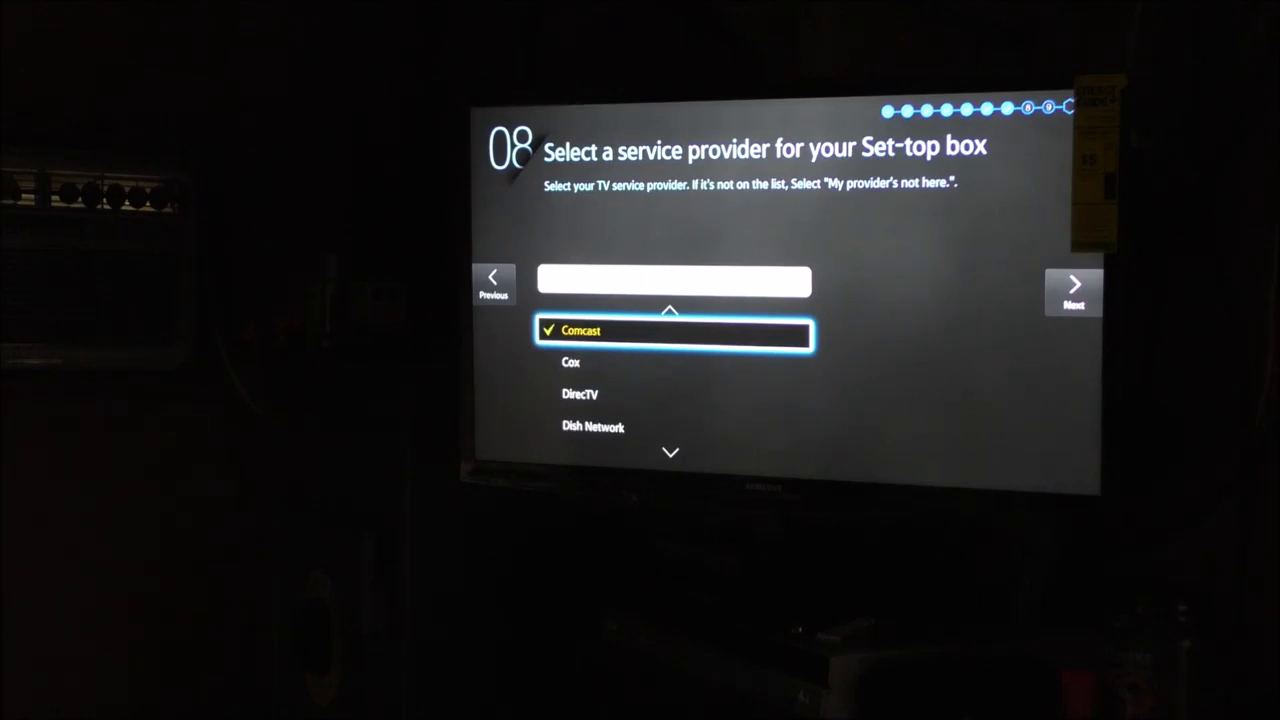
Confirm Comcast as the set-top box provider to reach the control test.
left_click(1073, 290)
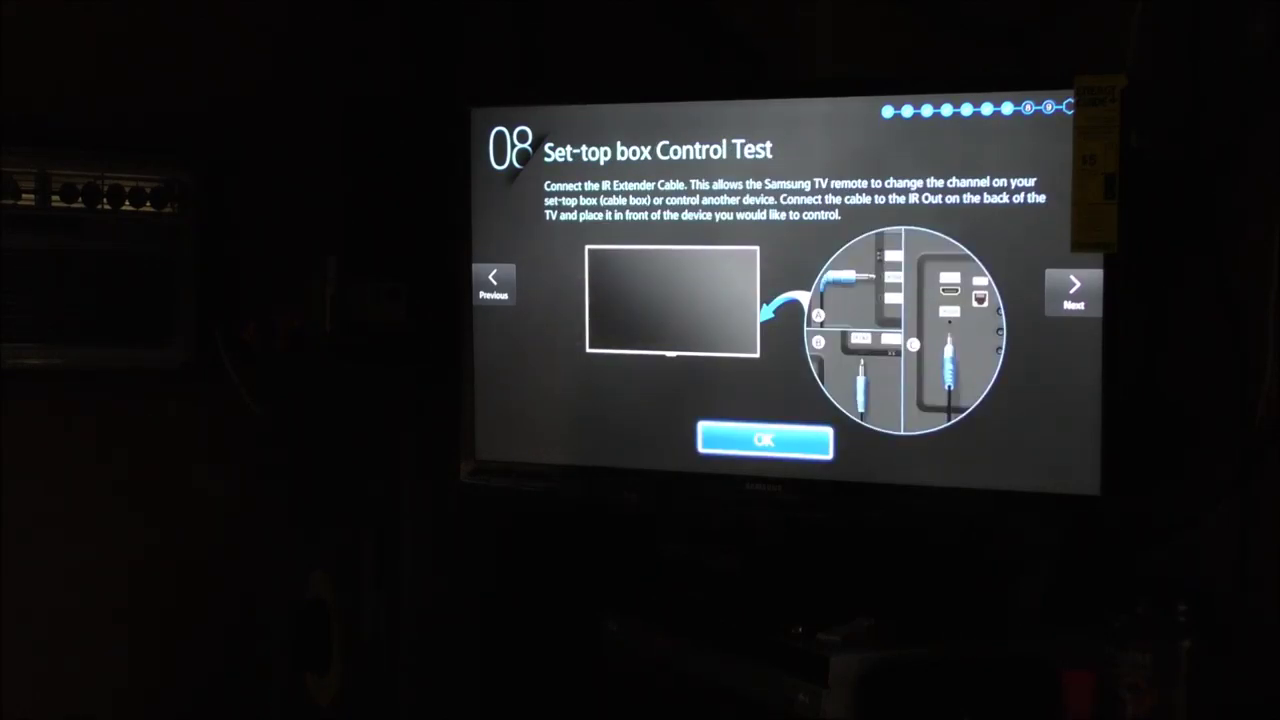